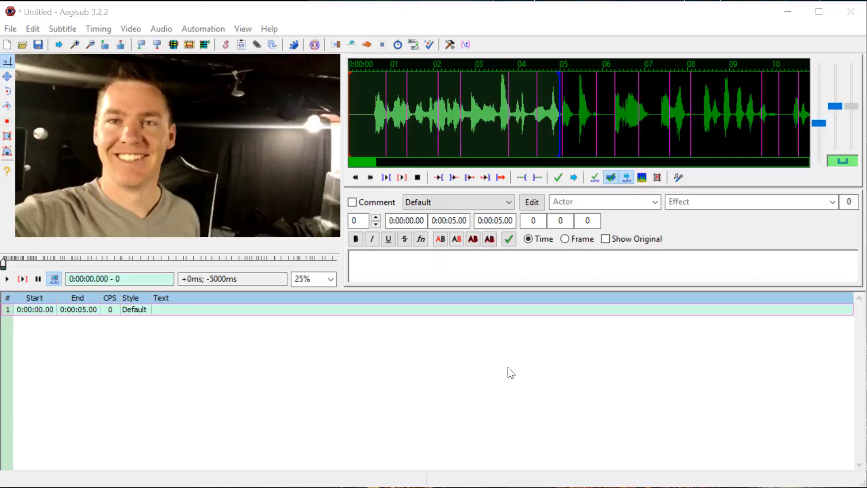
mouse_move(409, 375)
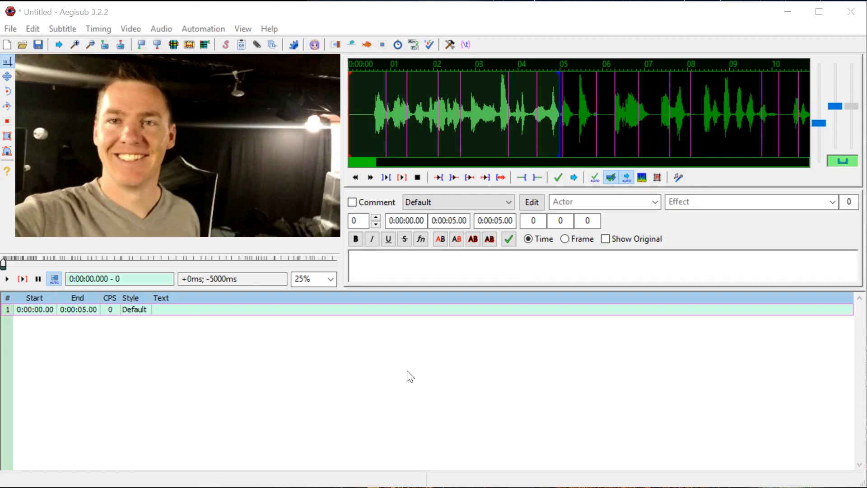
mouse_move(290, 332)
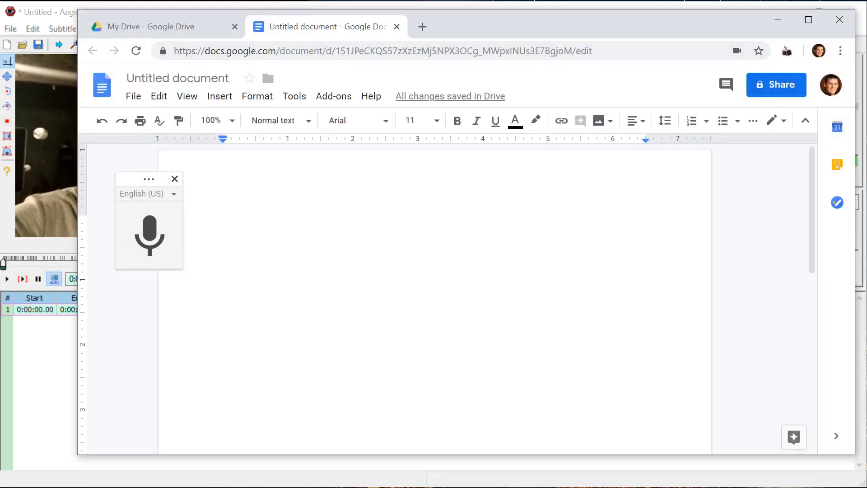
Step: Dictate a test sentence about talking into the microphone with Docs Voice typing and select it
click(295, 96)
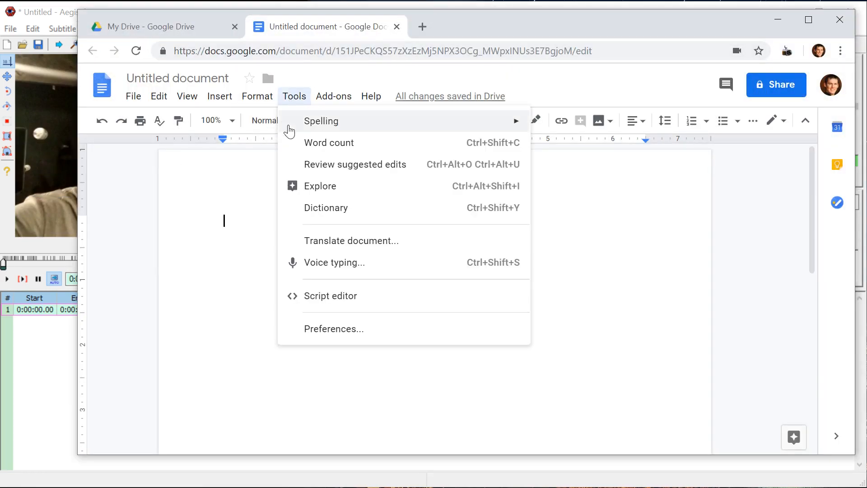
mouse_move(327, 261)
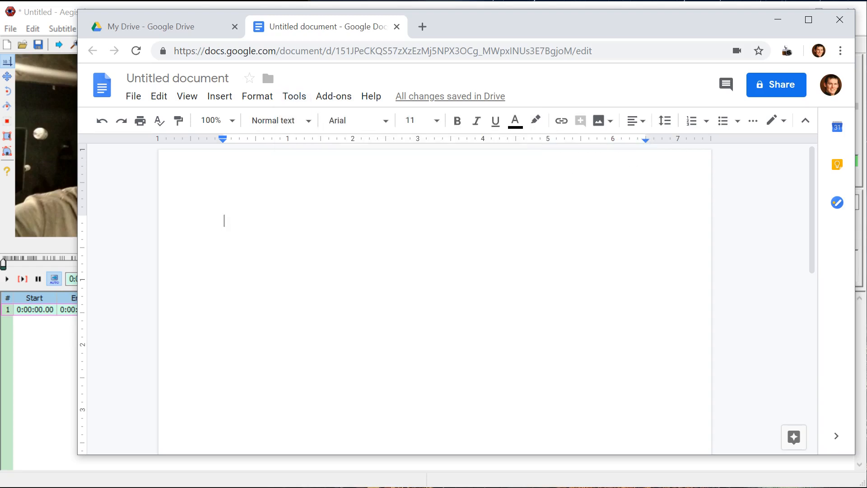
mouse_move(305, 138)
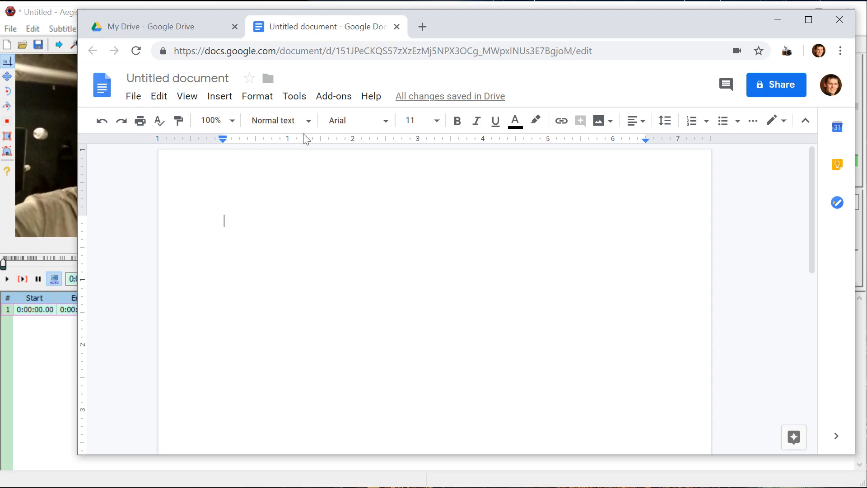
click(293, 96)
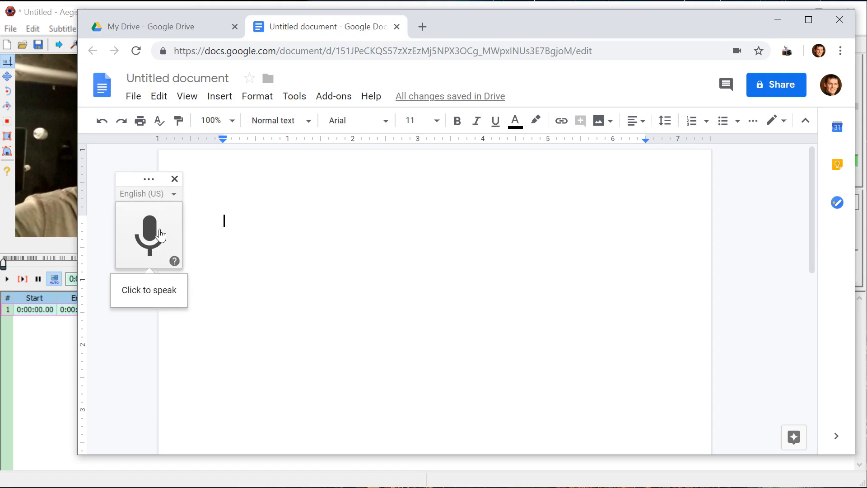
click(149, 236)
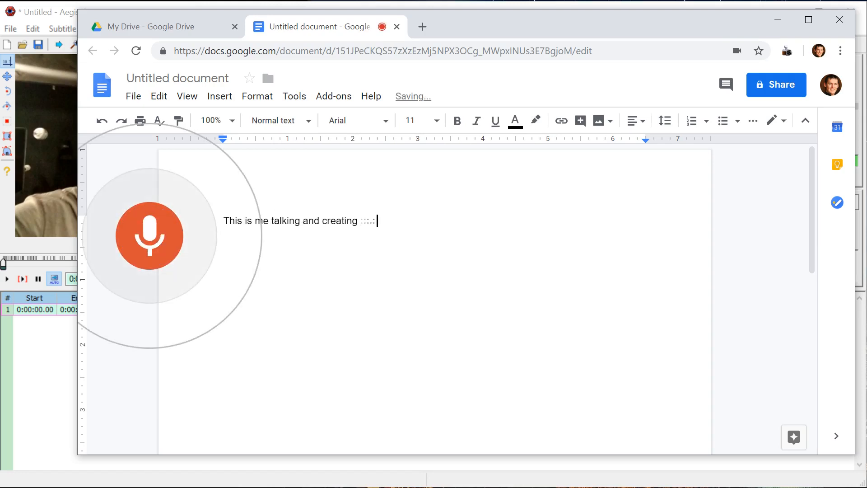
text(text just talking into my)
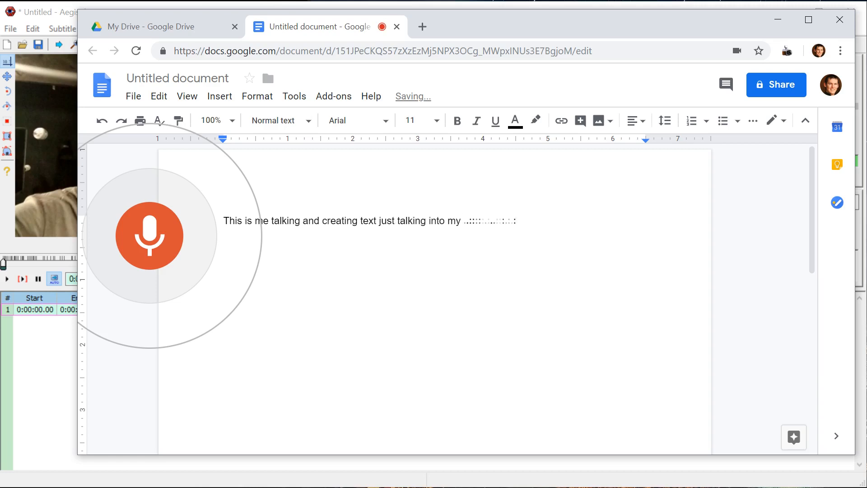
text(microphone so there you go)
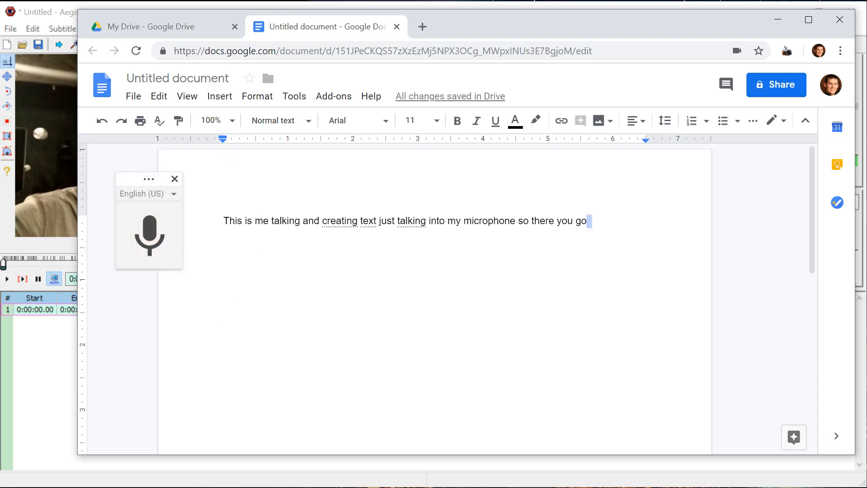
drag(588, 220, 223, 220)
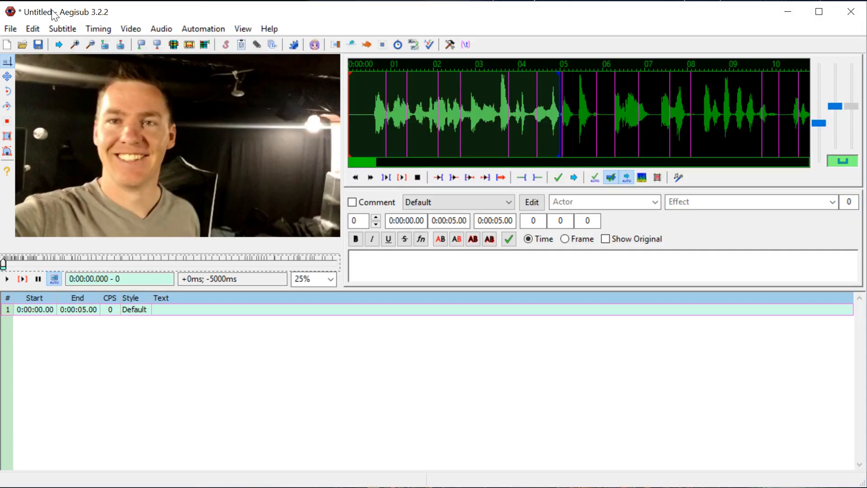
Step: Bring the Aegisub subtitle project back to the front
click(6, 279)
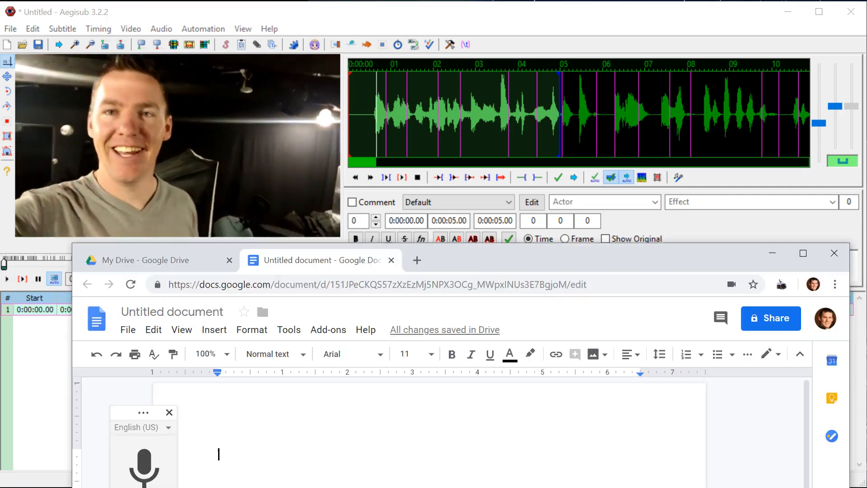
Step: Transcribe the video's speech about a white fabric backdrop by dictation and select the paragraph
click(143, 465)
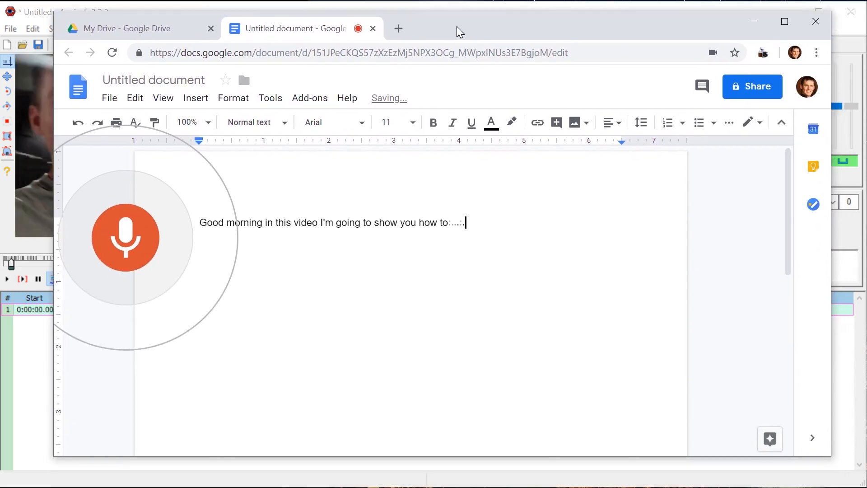
text(get the wrinkles out of a)
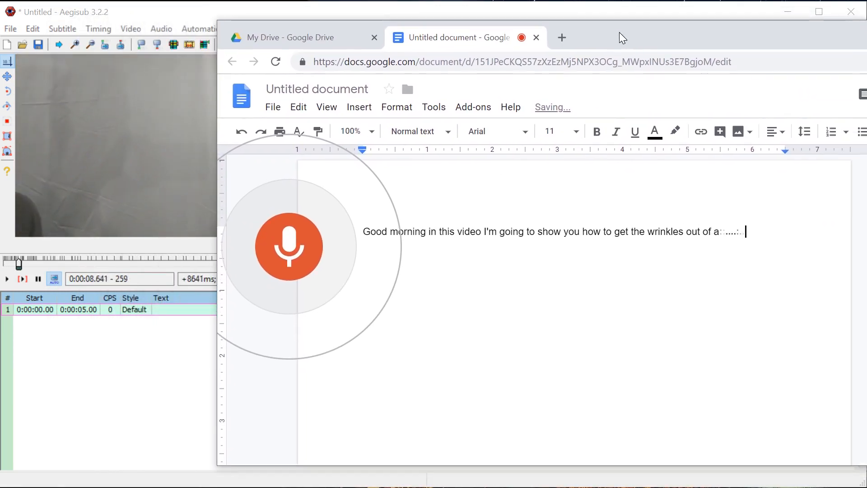
text(white fabric backdrop like this so I just unfolded this it was folded up in like a)
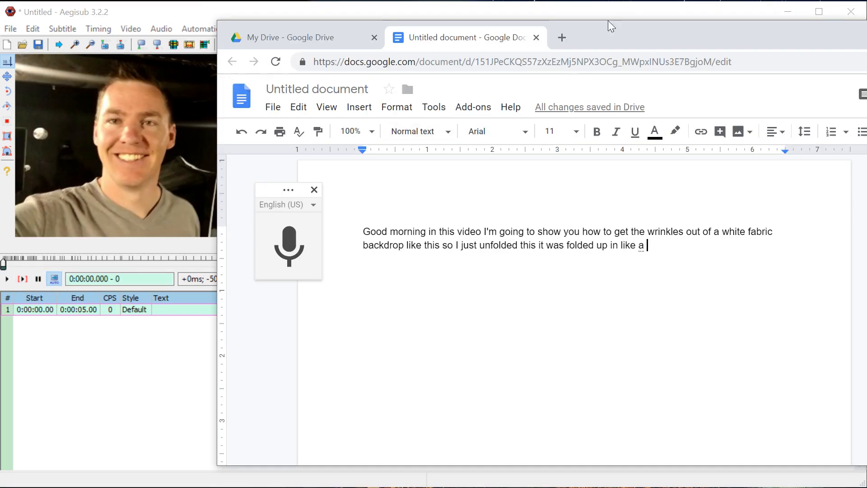
drag(363, 232, 546, 231)
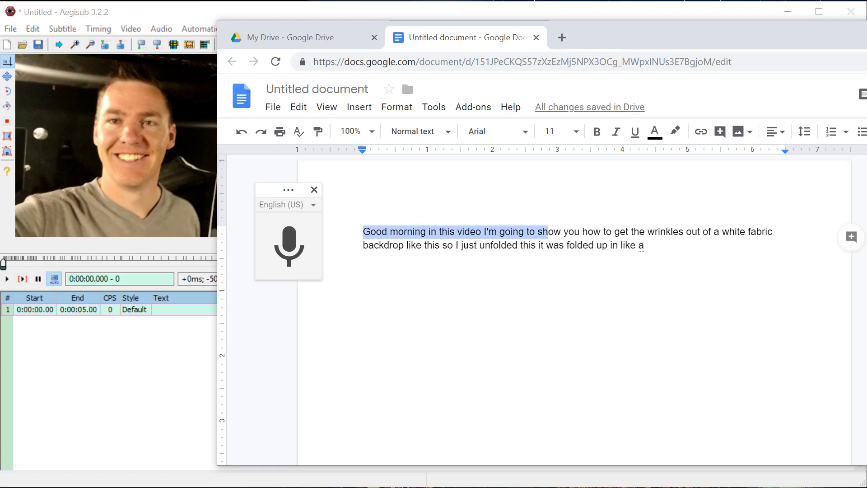
drag(542, 232, 644, 245)
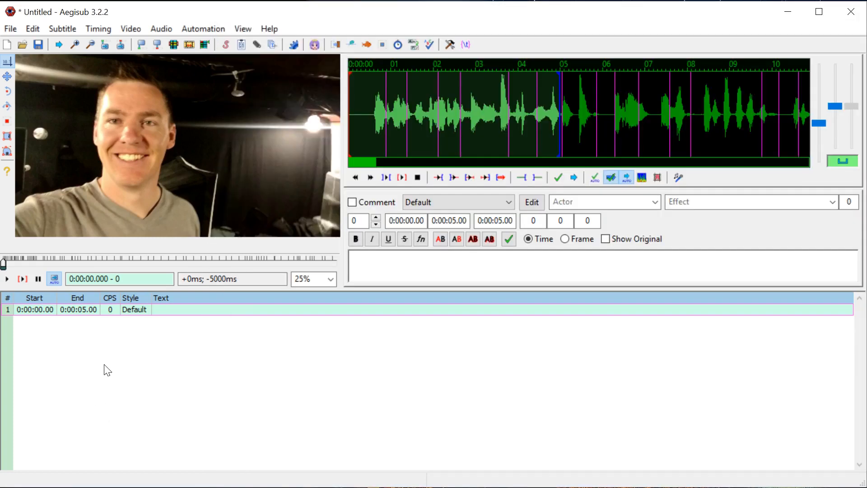
Step: Paste the transcript and time 'Good morning' to 0:00:01.52 and the next phrase to 0:00:03.53
text(Good morning in this video I'm going to show you how to get the wrinkles out of a white fabric backdrop like this so I just unfolded this it was folded up in like a)
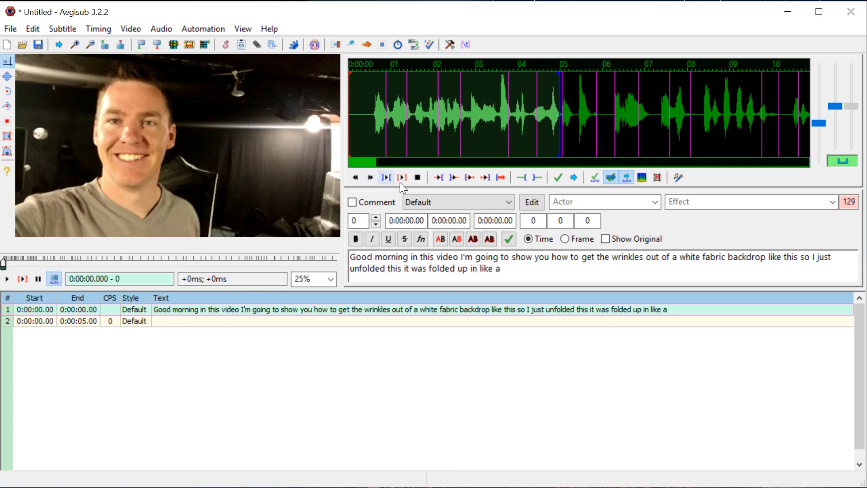
click(371, 122)
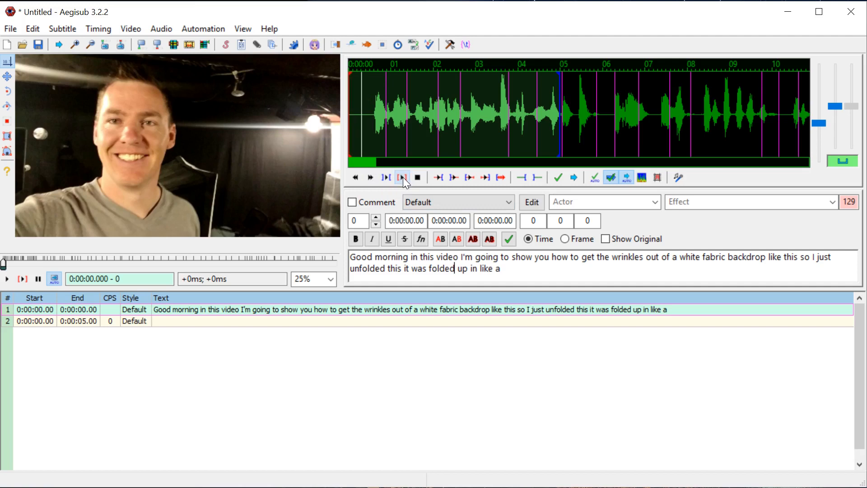
click(402, 178)
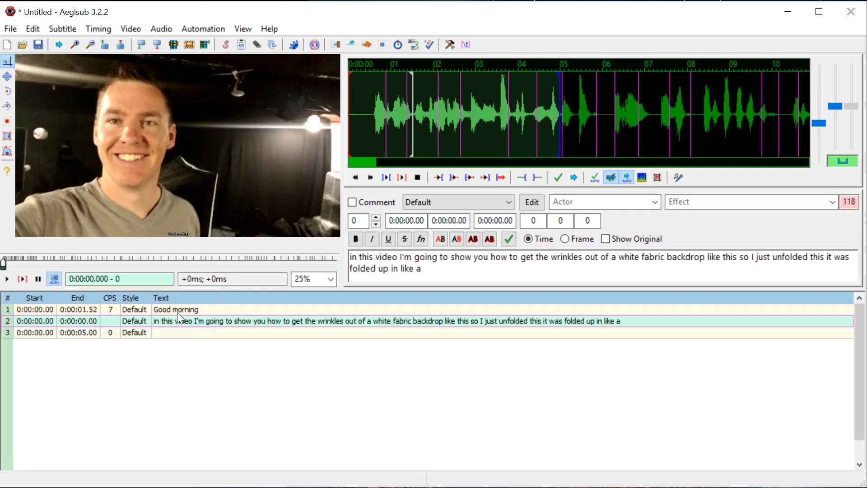
mouse_move(110, 321)
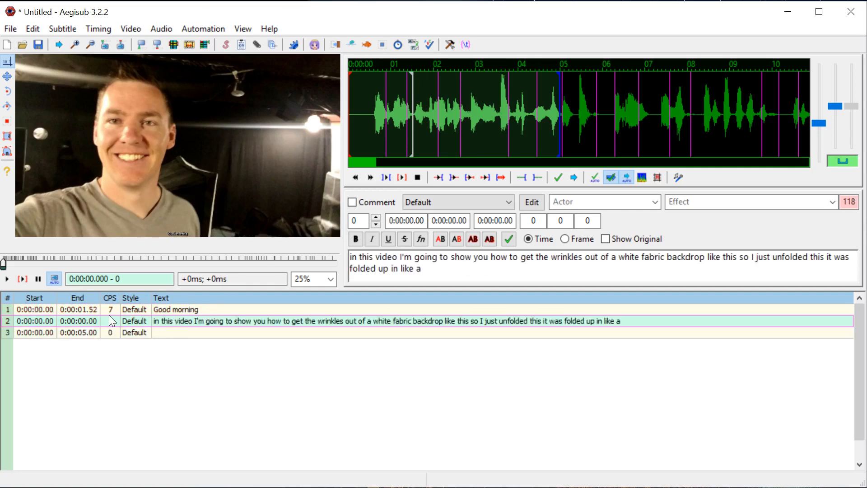
click(418, 116)
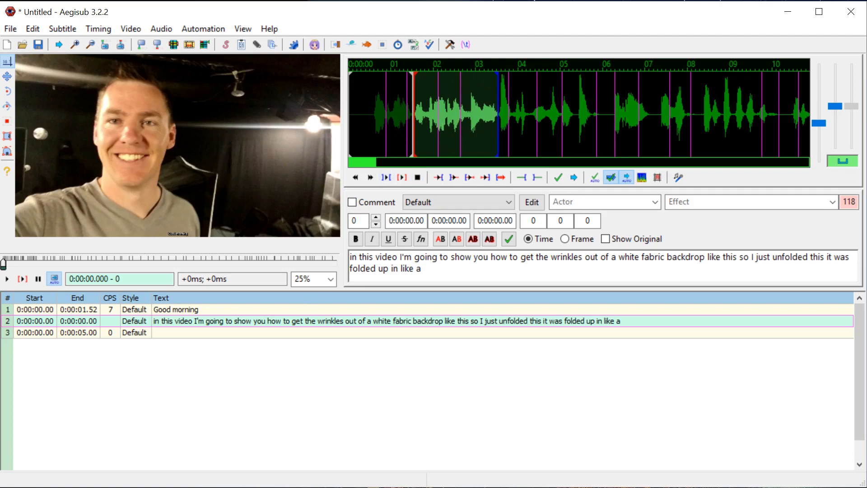
click(508, 239)
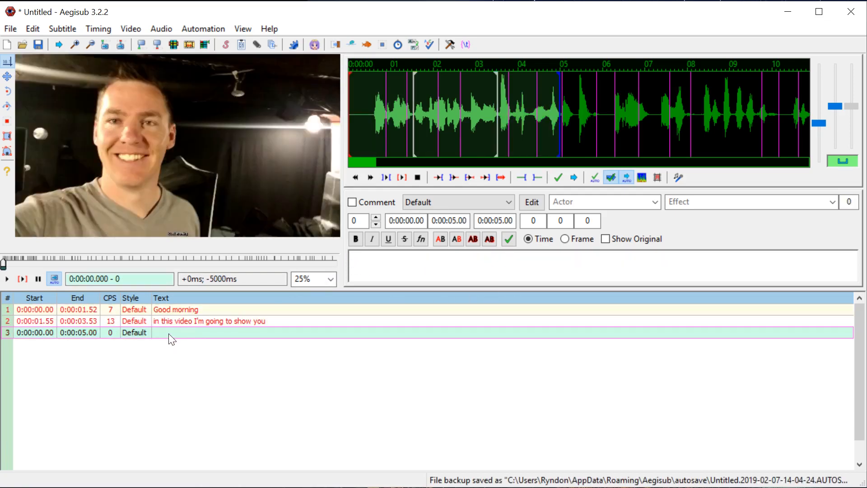
Step: Put the remaining transcript from 'how to get the wrinkles' into a third line
text(how to get the wrinkles out of a white fabric backdrop like this so I just unfolded this it was folded up in like a)
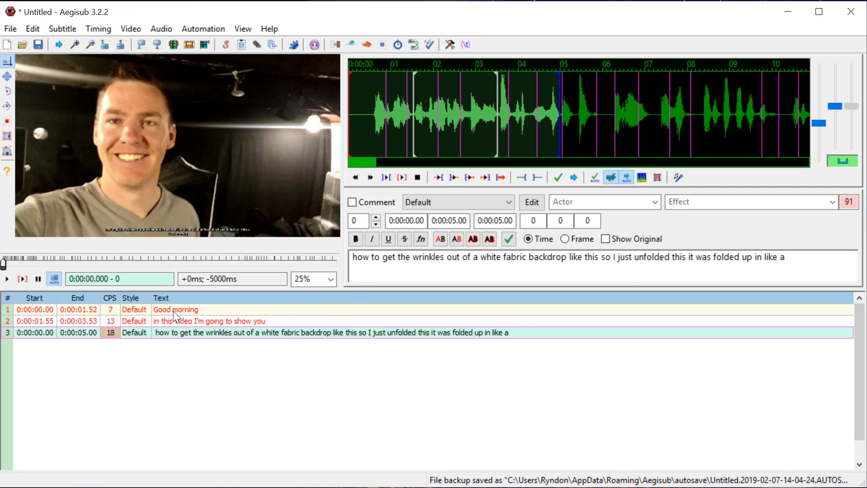
click(177, 308)
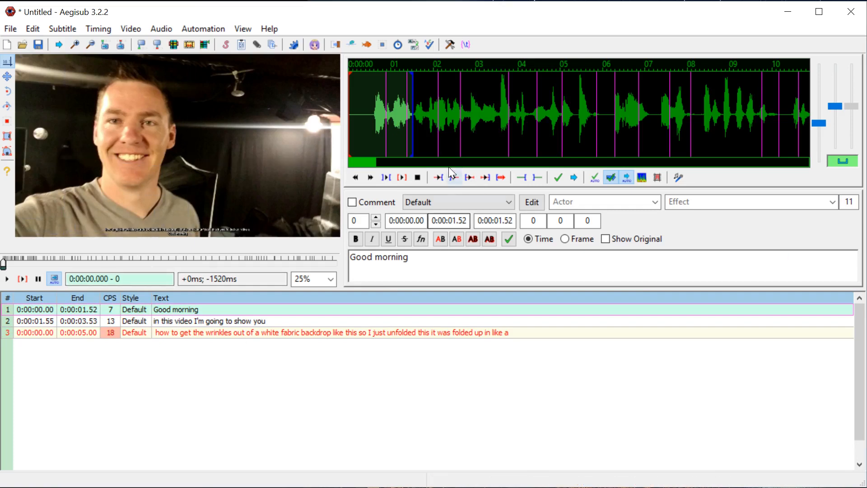
Step: Set the Default style's font size to 100 in the Style Editor
click(530, 202)
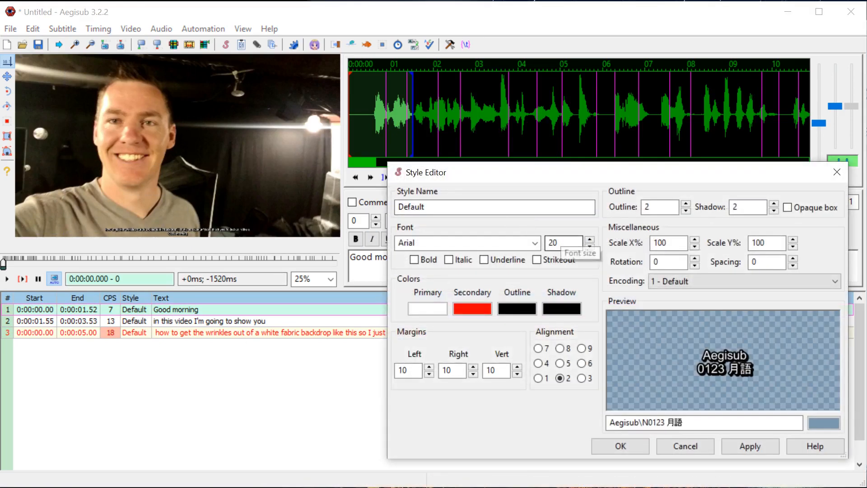
text(100)
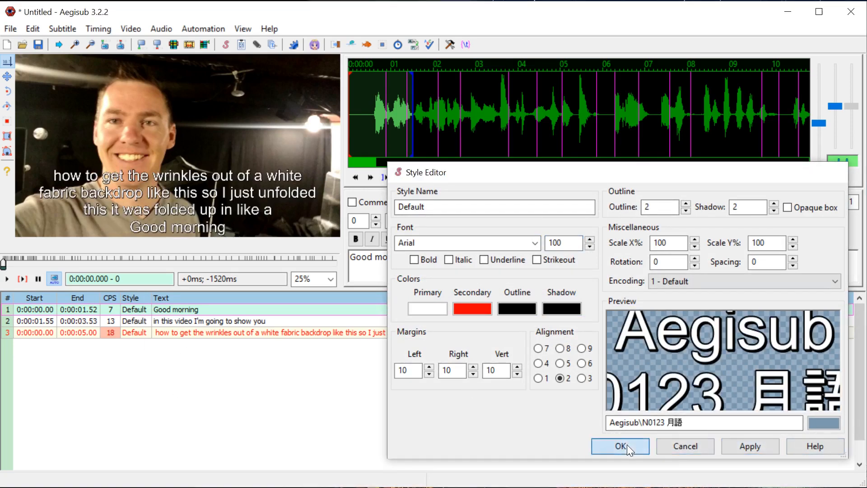
click(620, 446)
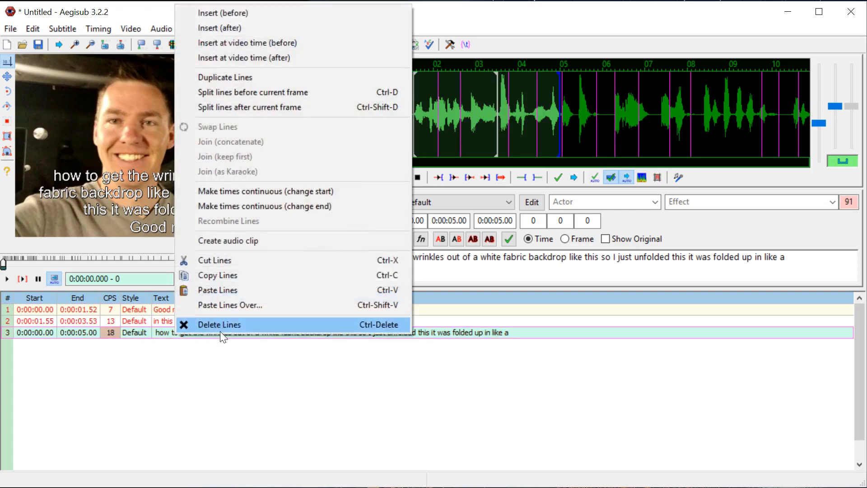
Step: Delete the long untimed third line and preview the two timed subtitles over the video
click(219, 324)
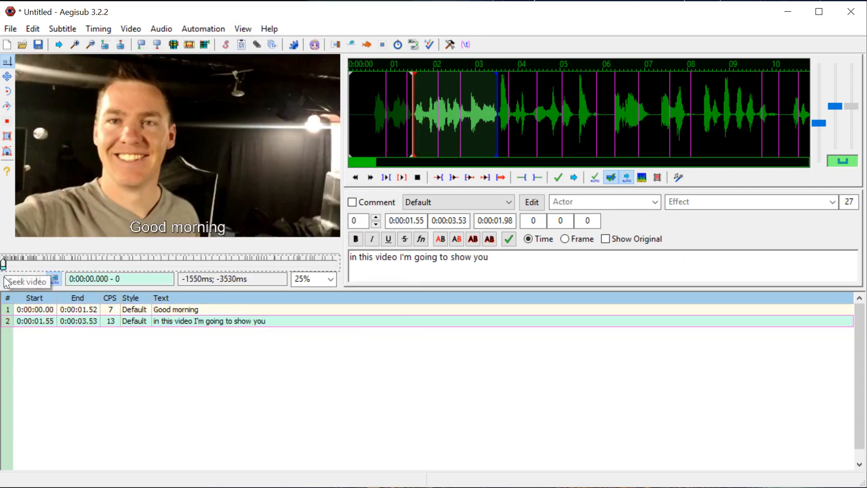
click(8, 279)
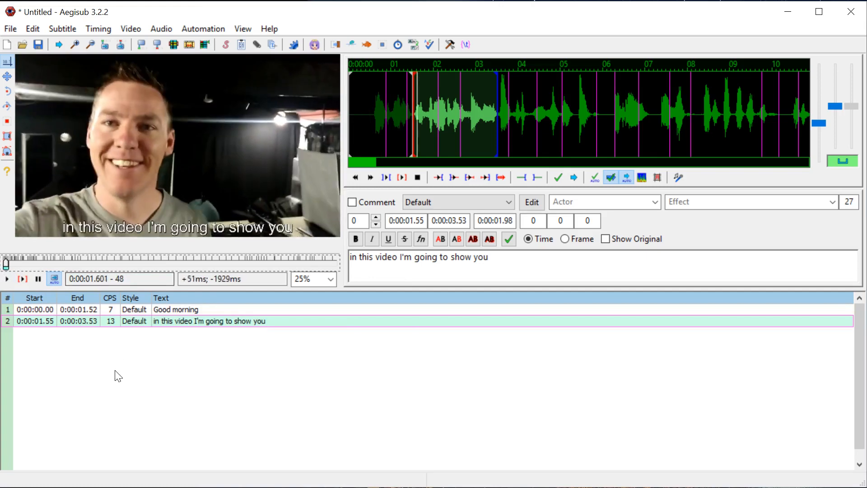